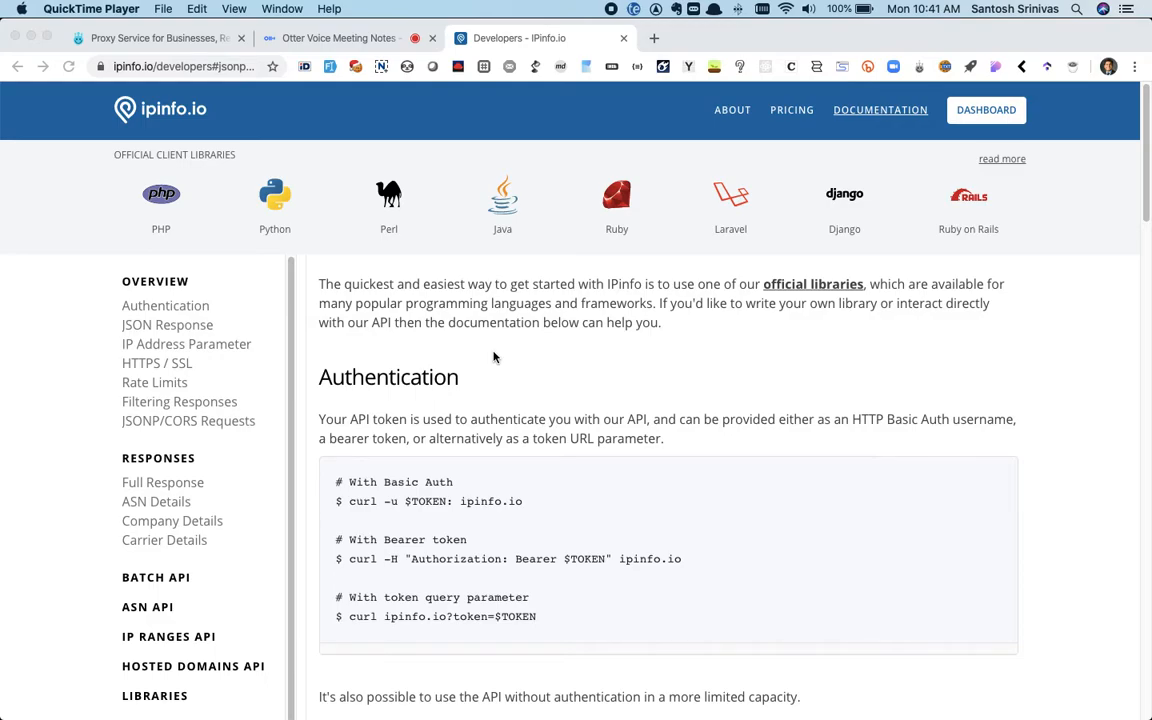
scroll("down", 3)
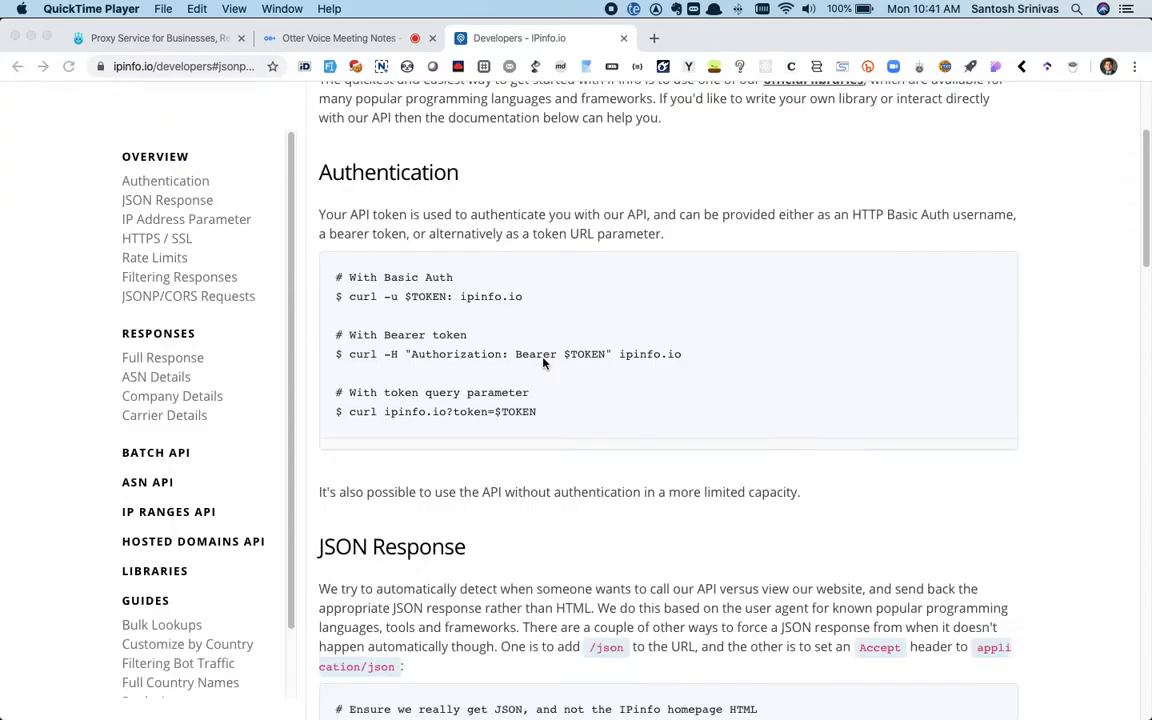
scroll("down", 3)
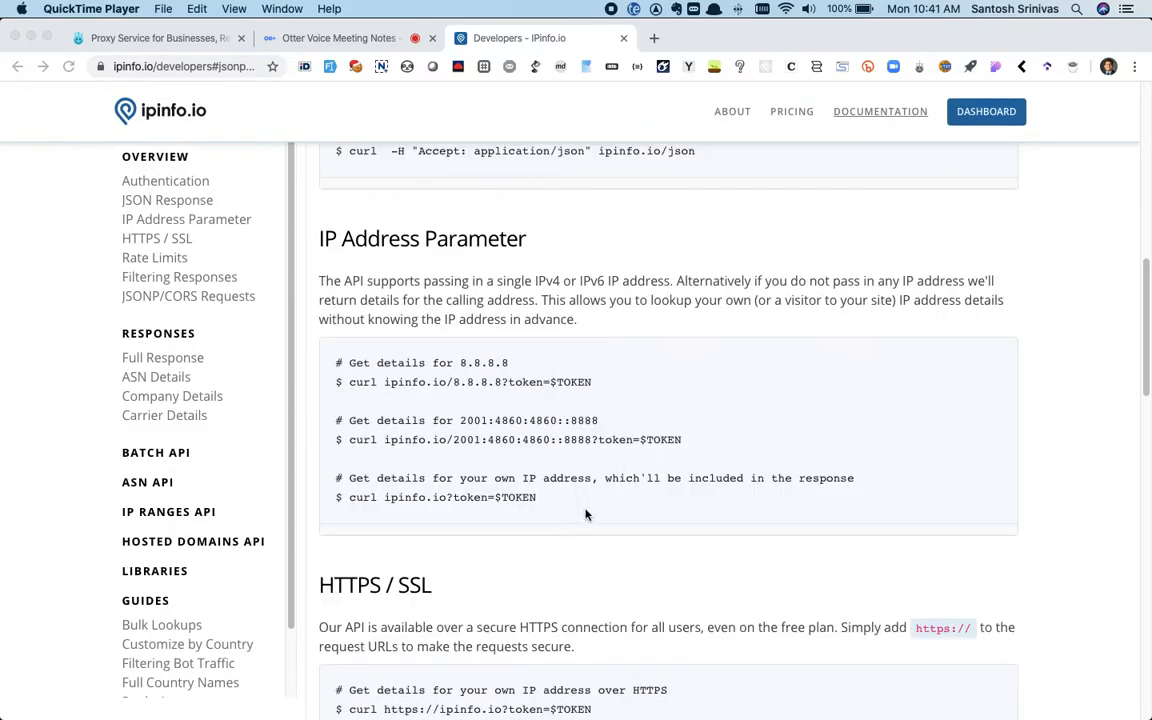
scroll("down", 3)
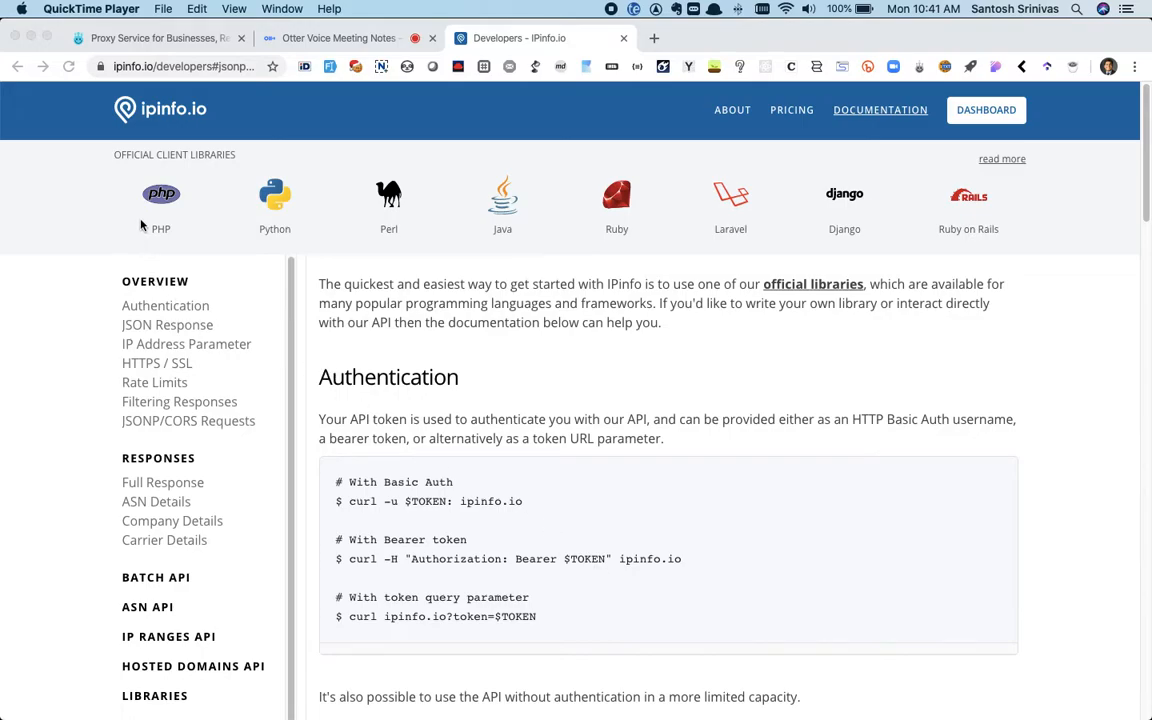
mouse_move(138, 226)
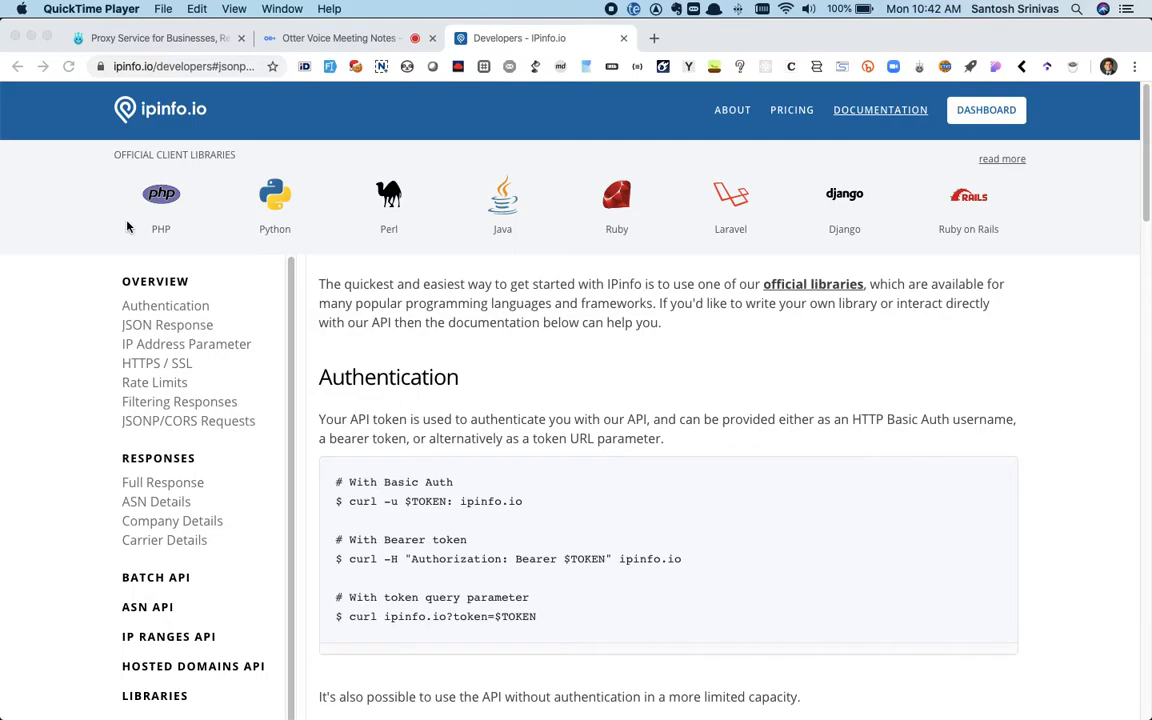
mouse_move(737, 370)
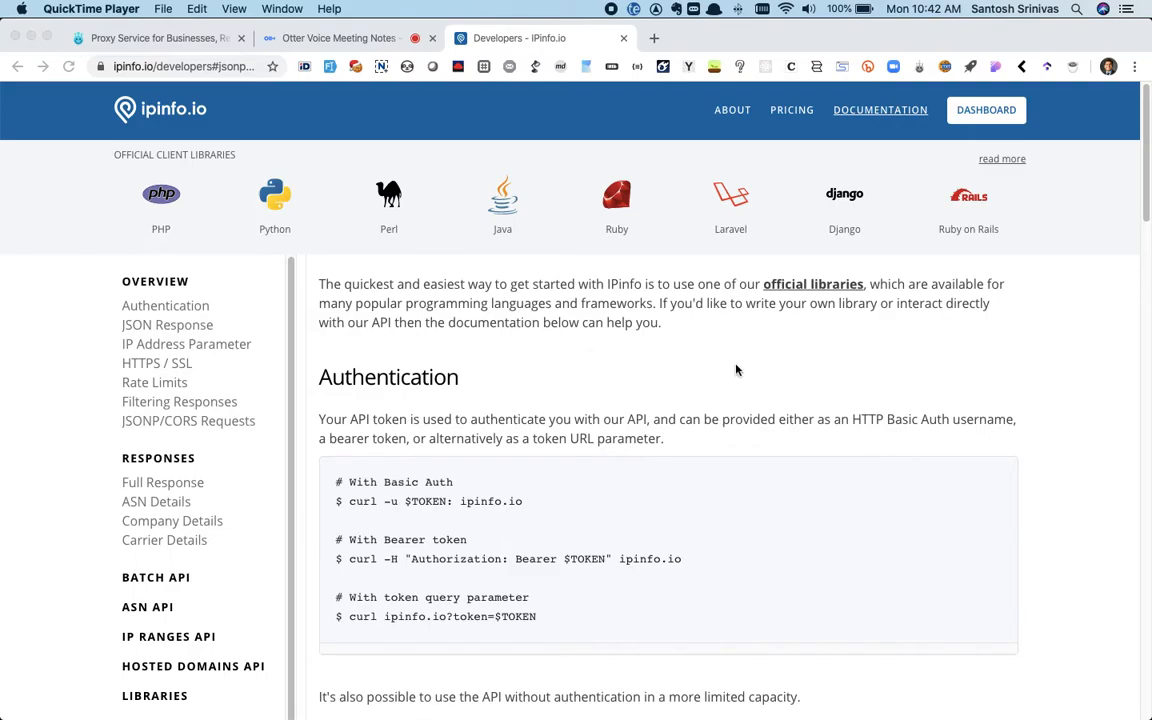
mouse_move(93, 251)
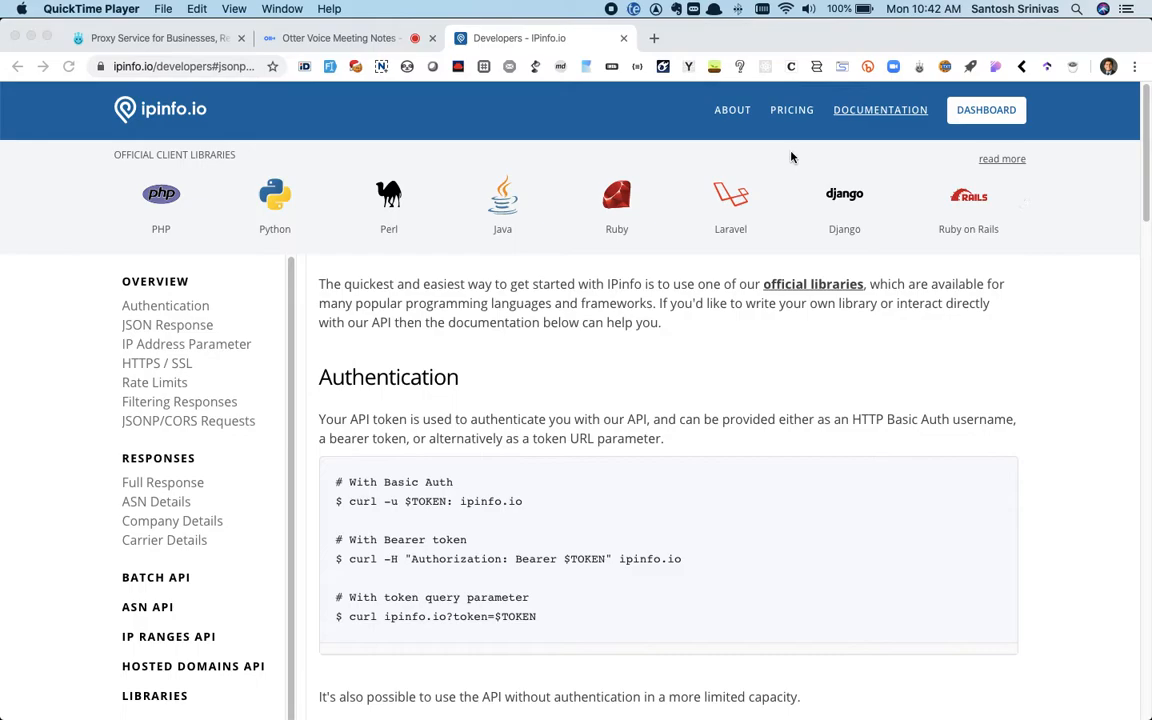
mouse_move(547, 323)
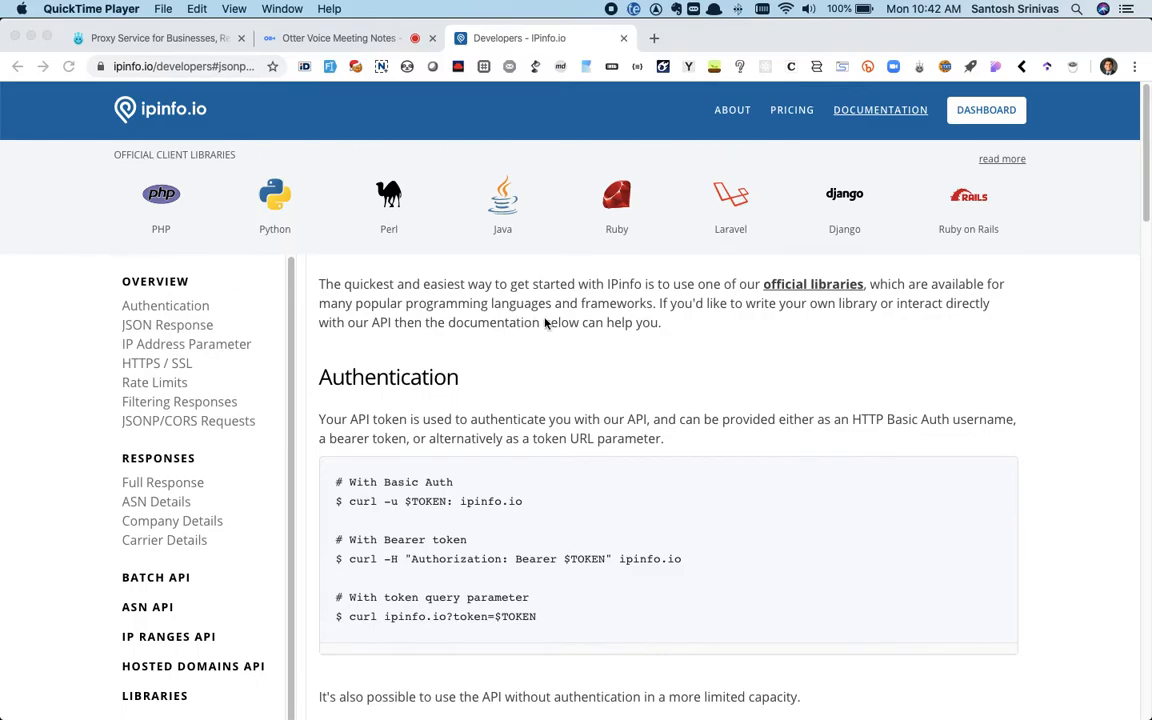
mouse_move(210, 162)
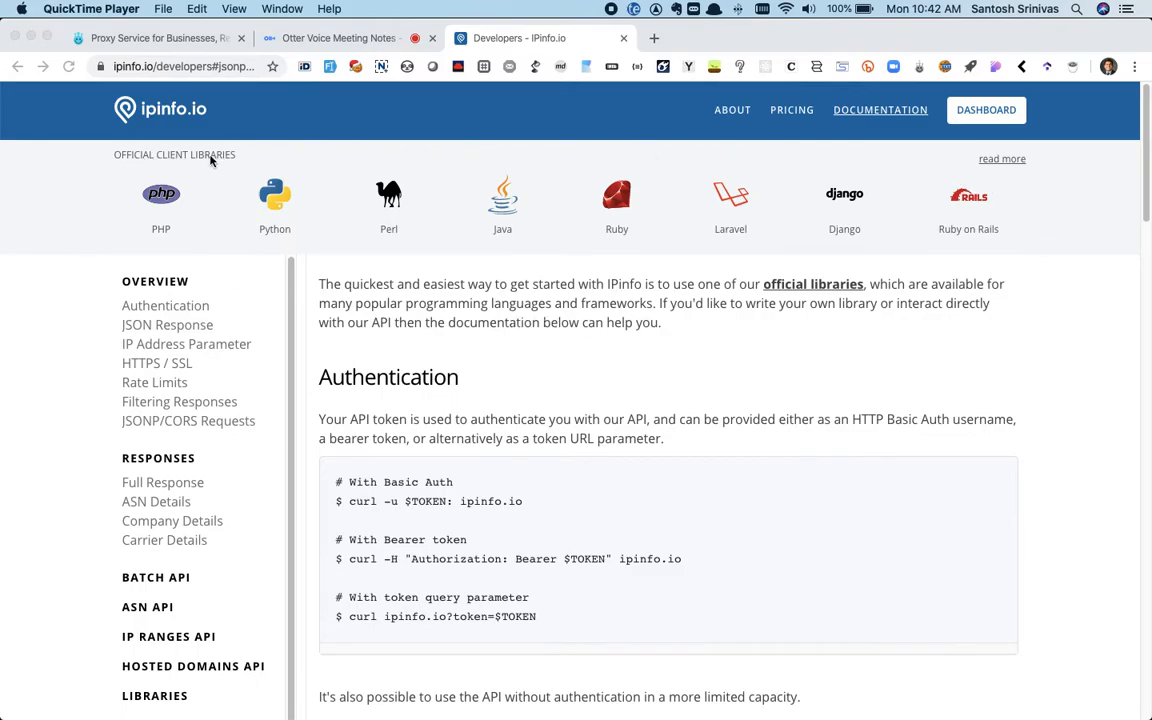
mouse_move(278, 258)
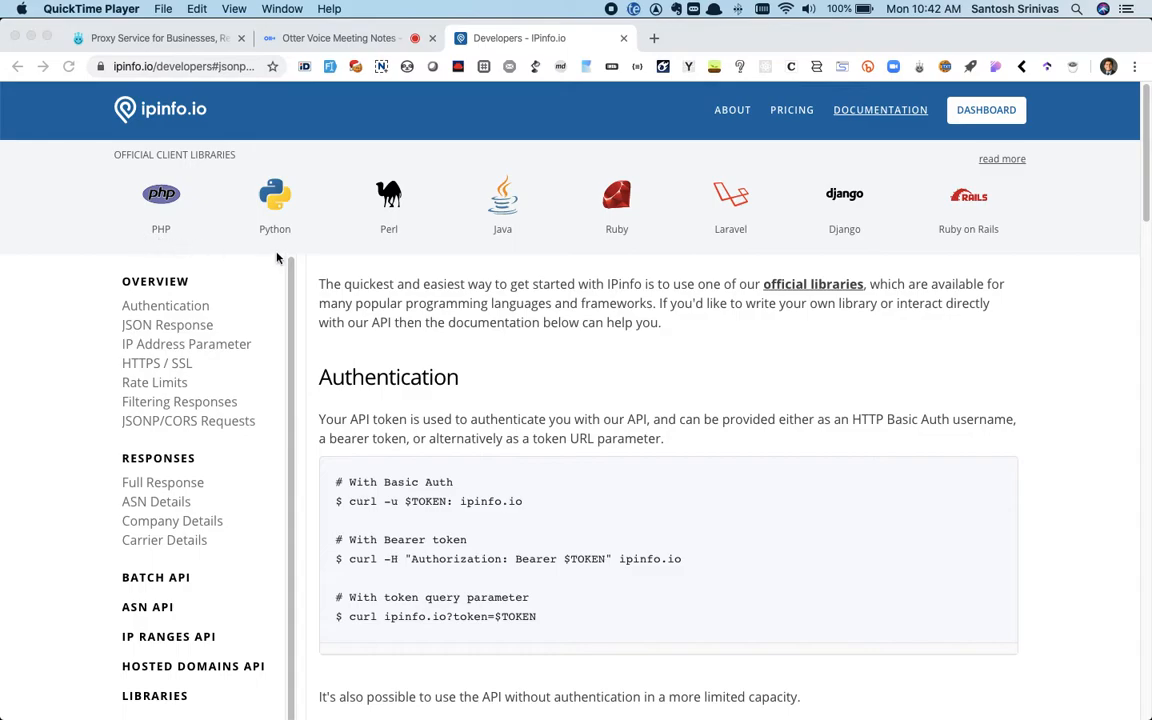
mouse_move(637, 242)
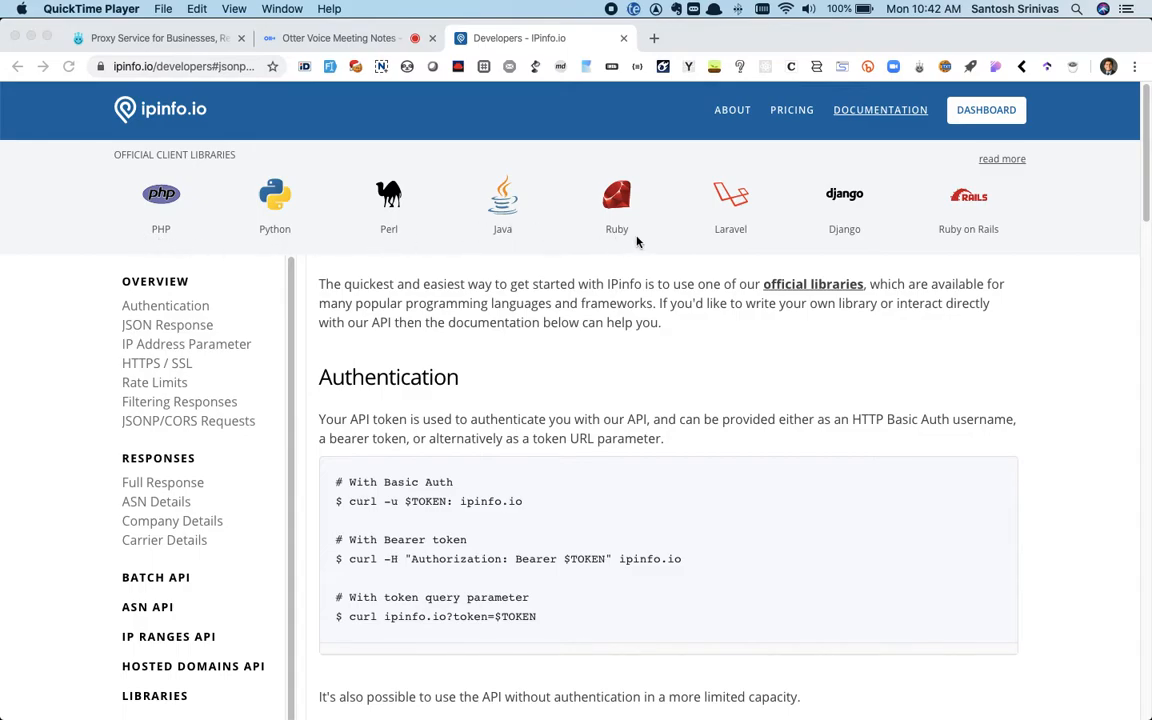